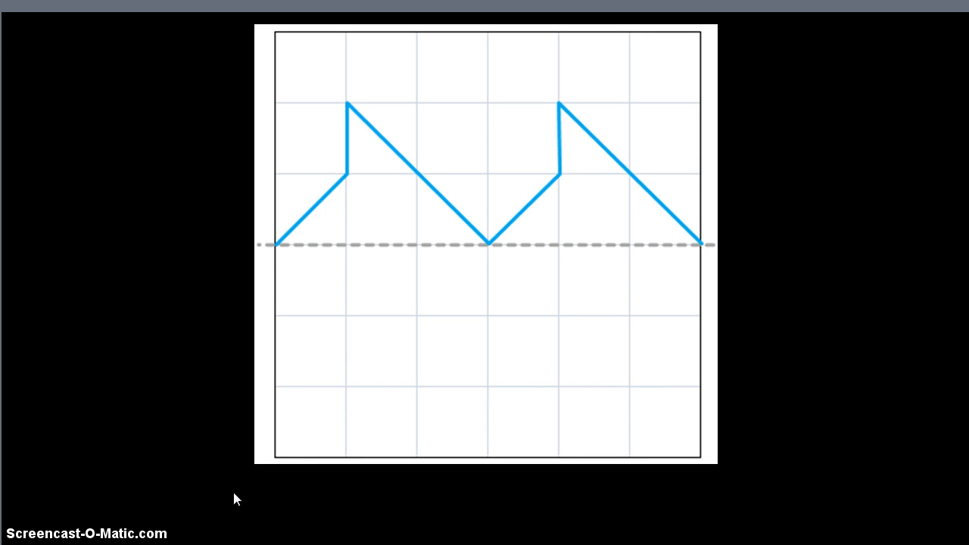
mouse_move(236, 498)
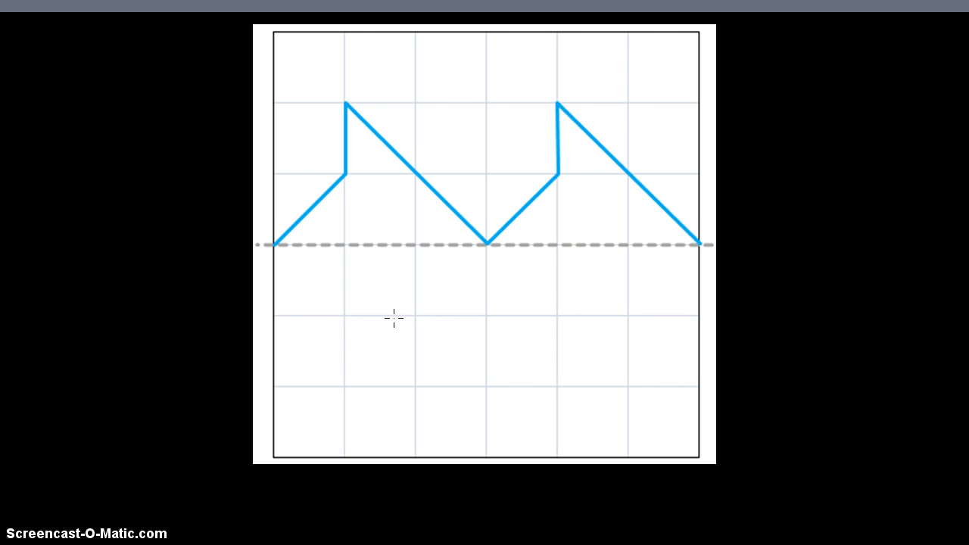
mouse_move(628, 273)
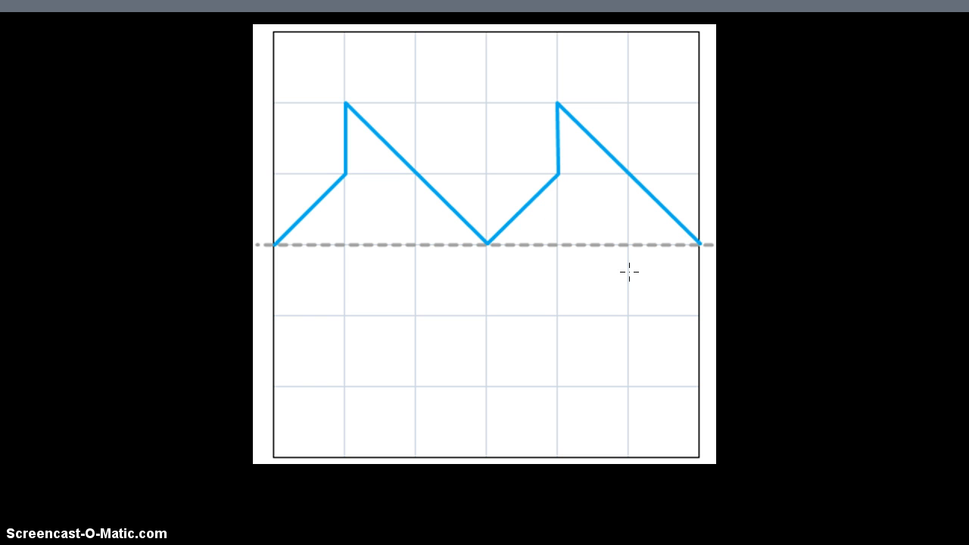
mouse_move(316, 206)
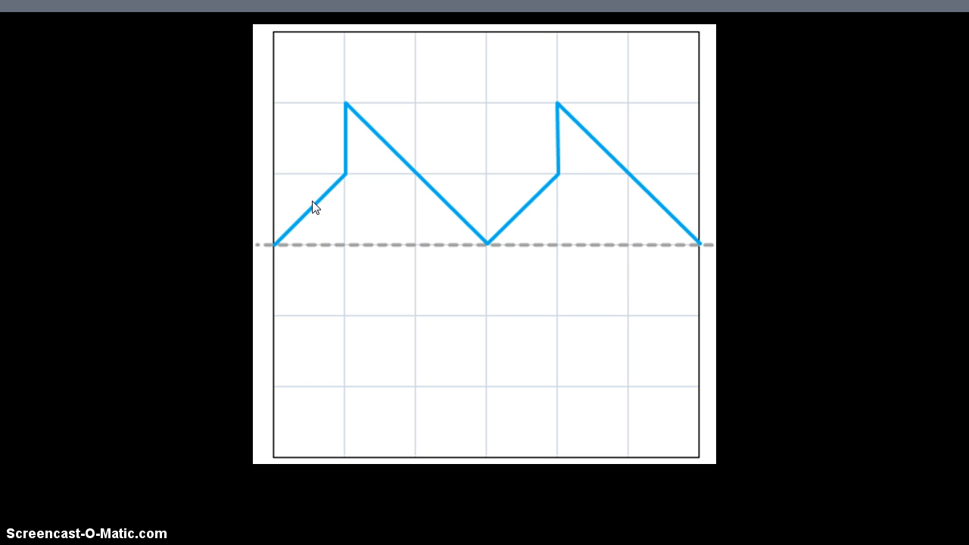
mouse_move(543, 213)
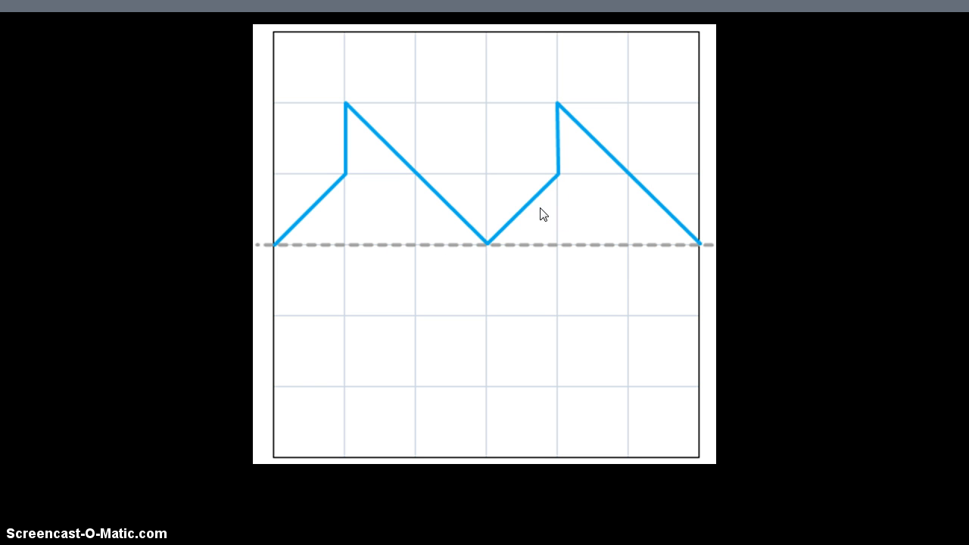
mouse_move(535, 247)
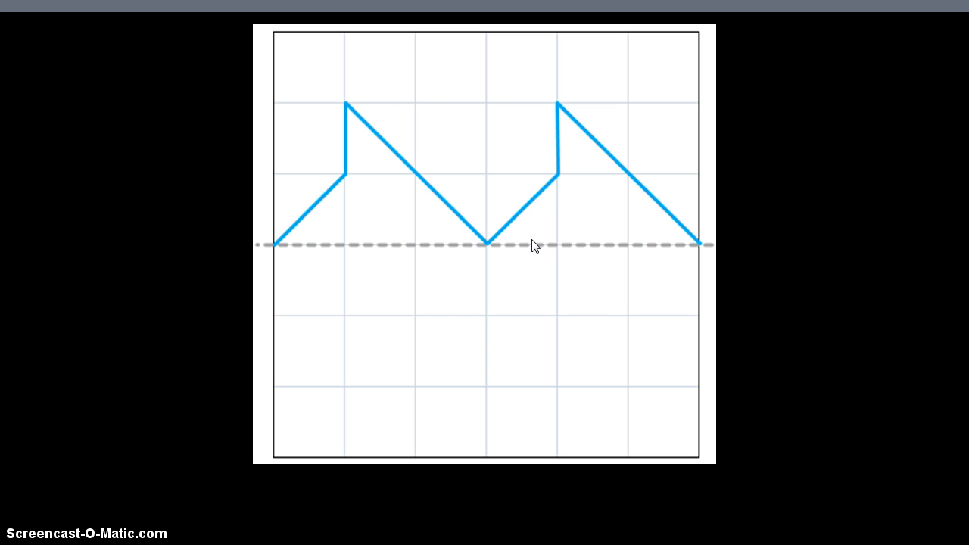
mouse_move(403, 251)
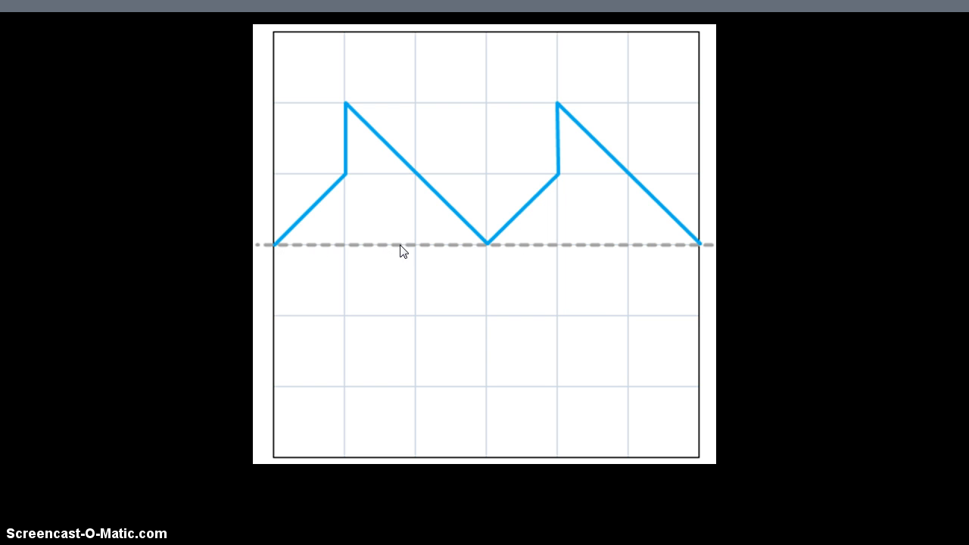
mouse_move(659, 243)
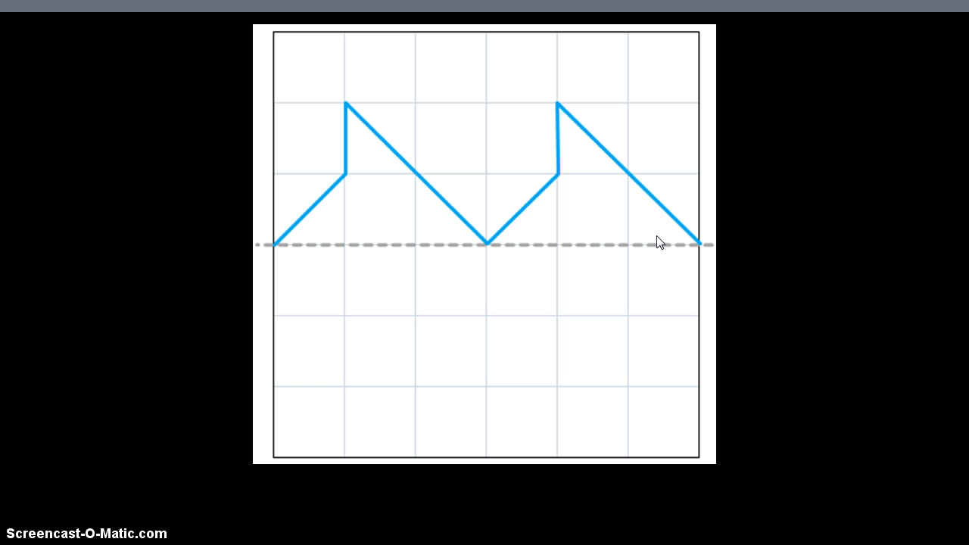
mouse_move(706, 256)
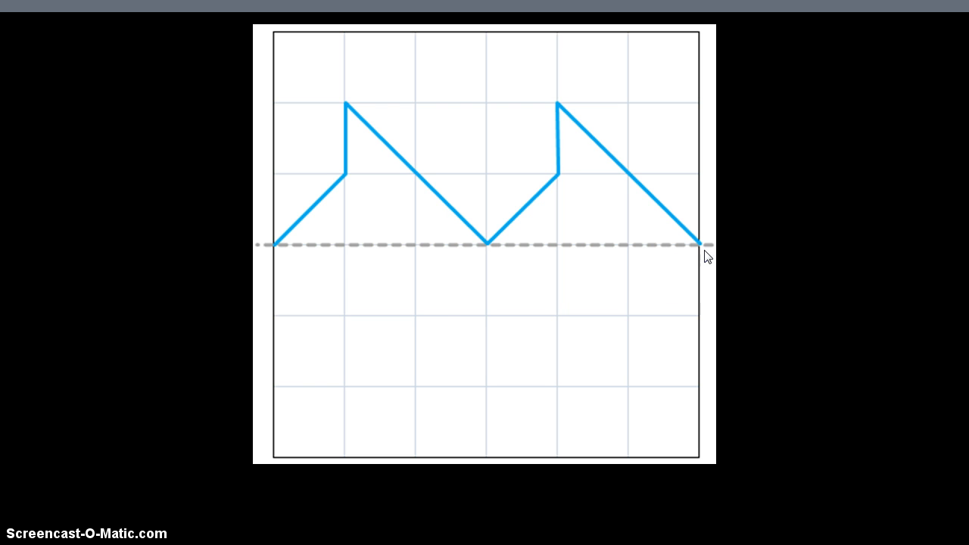
mouse_move(266, 262)
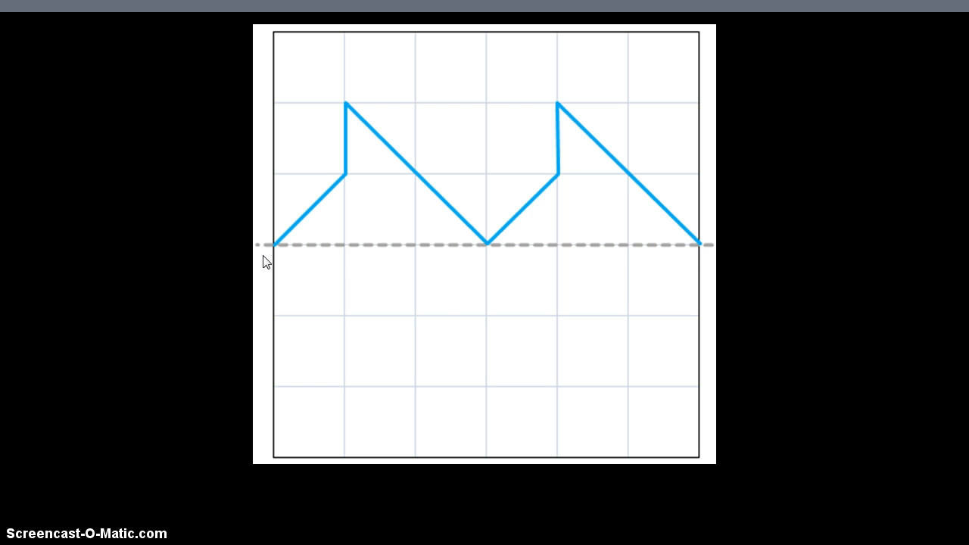
mouse_move(712, 240)
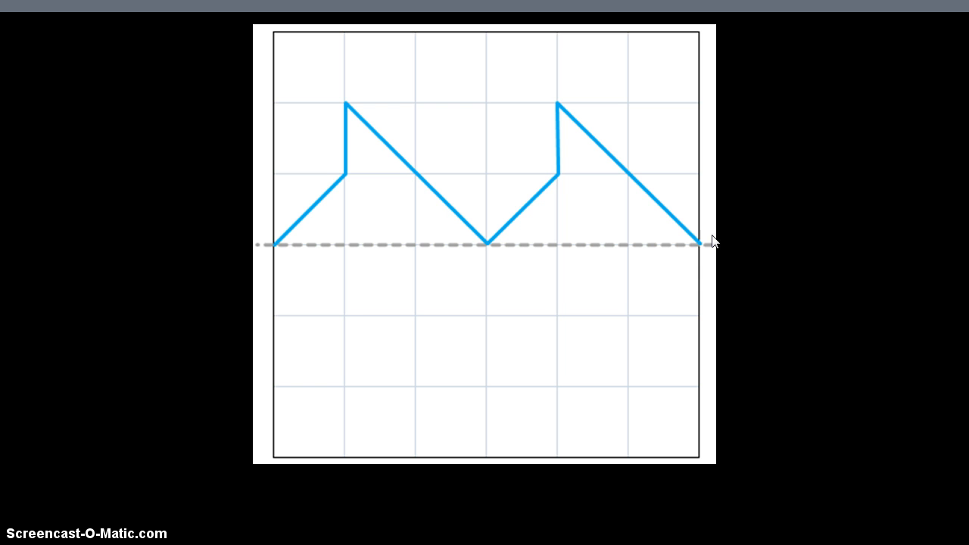
mouse_move(596, 301)
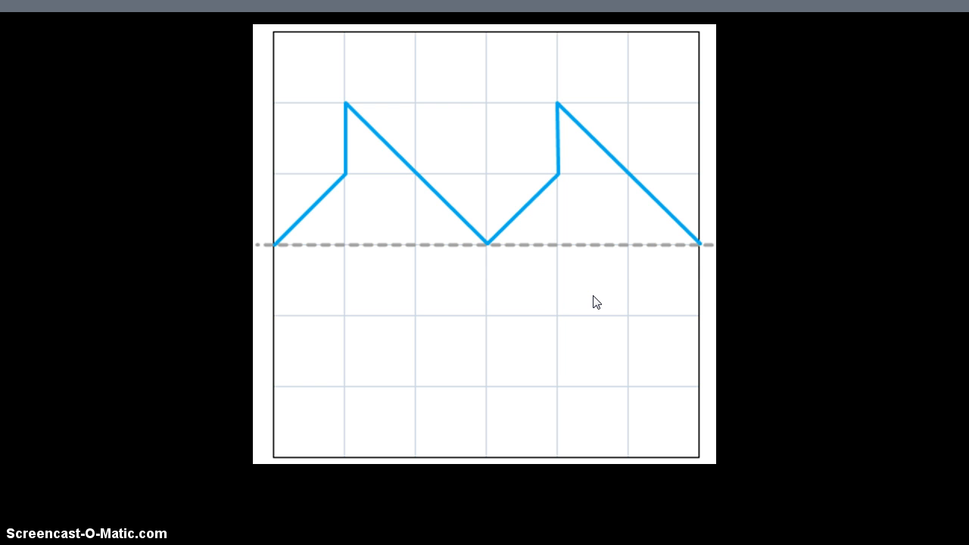
mouse_move(626, 327)
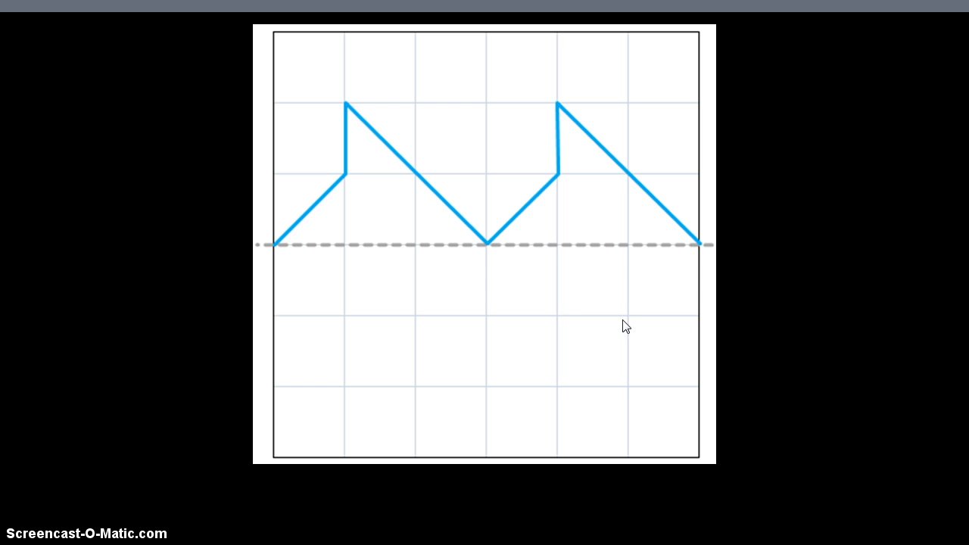
mouse_move(568, 385)
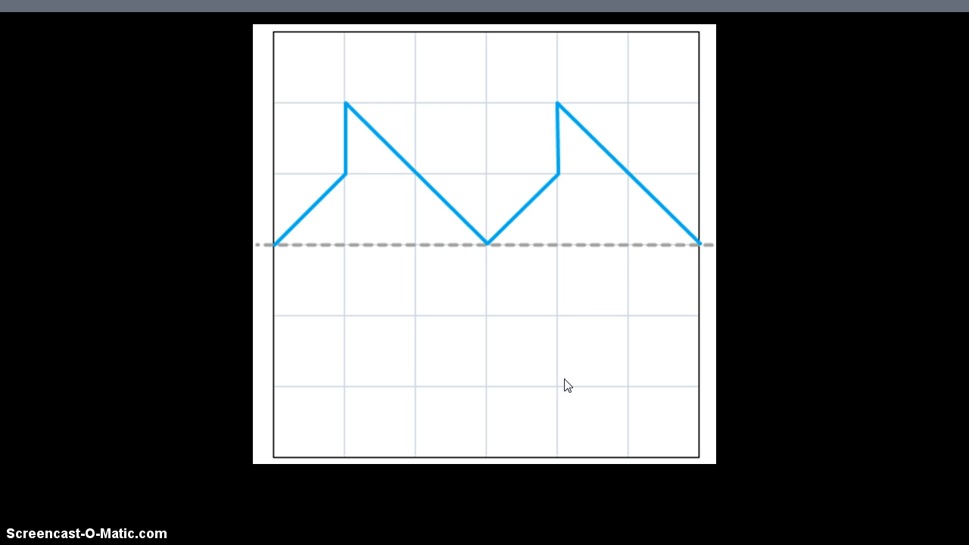
mouse_move(560, 394)
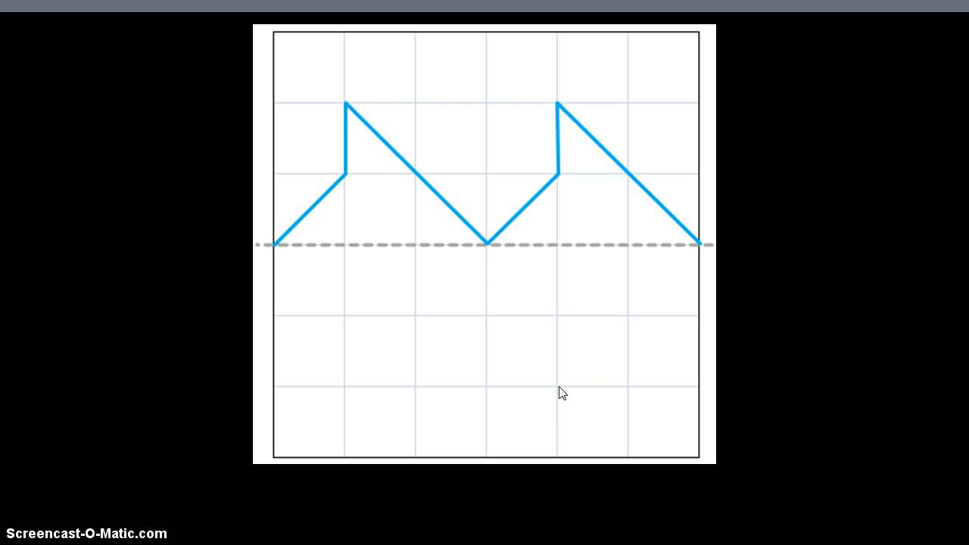
mouse_move(563, 400)
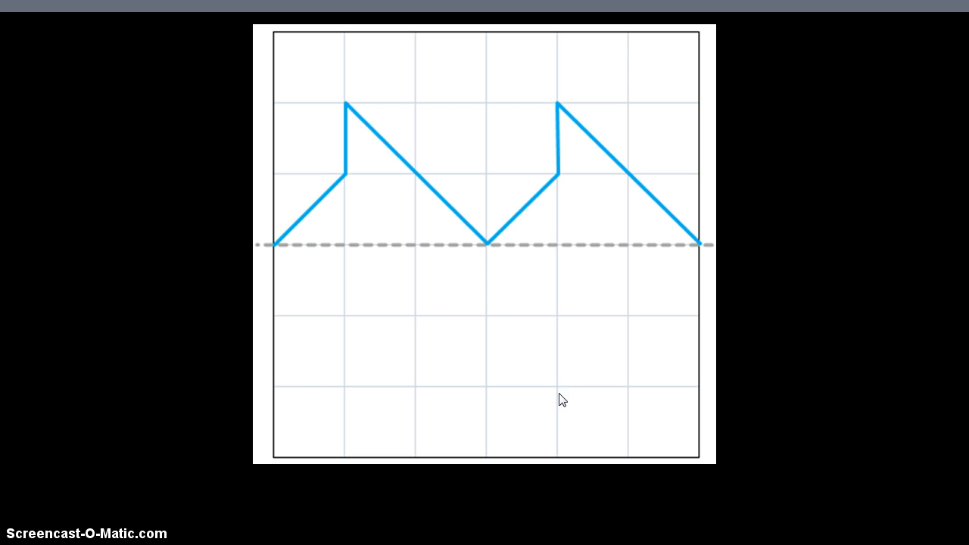
mouse_move(549, 404)
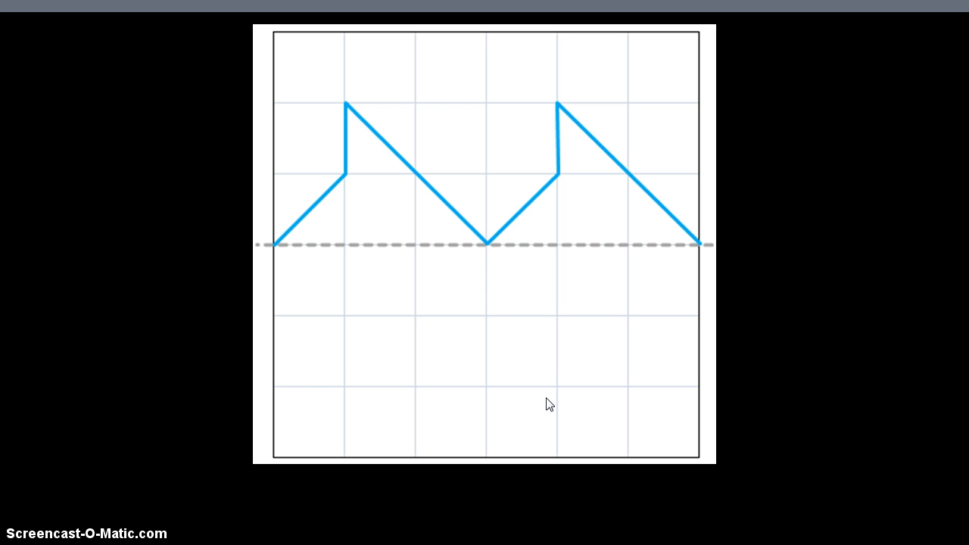
mouse_move(654, 276)
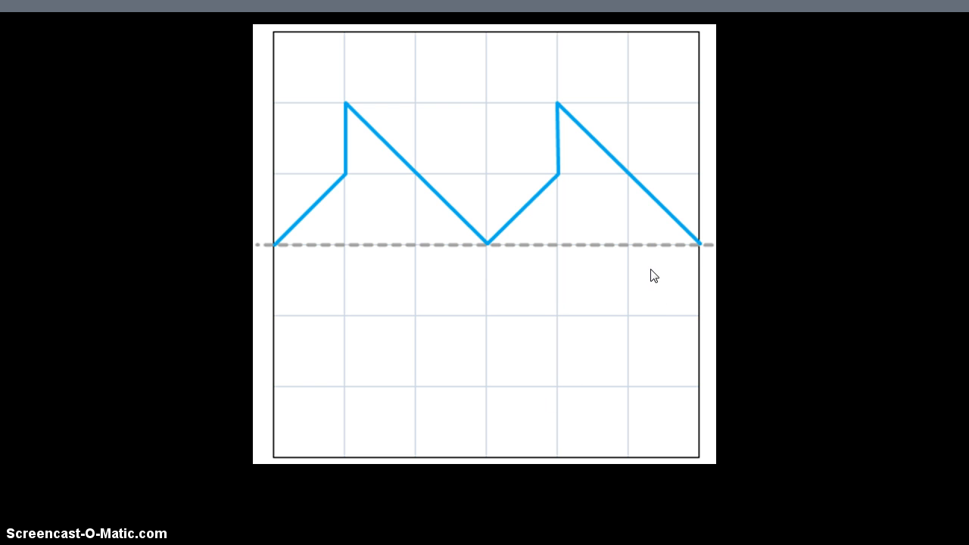
mouse_move(694, 265)
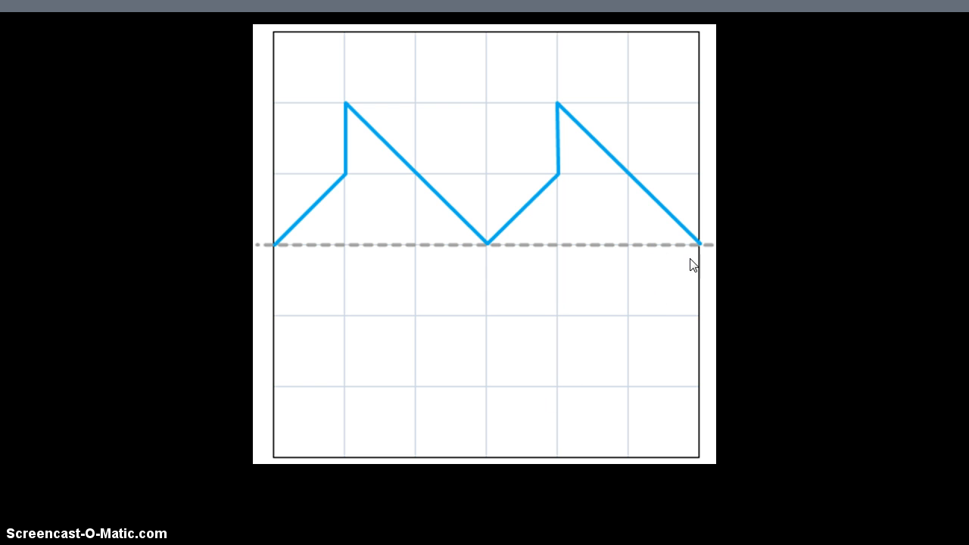
mouse_move(575, 248)
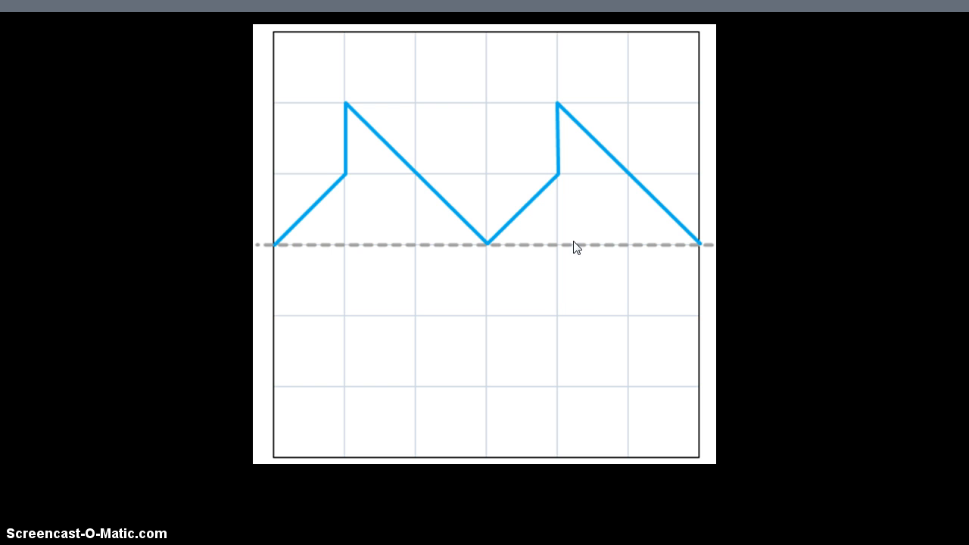
mouse_move(664, 208)
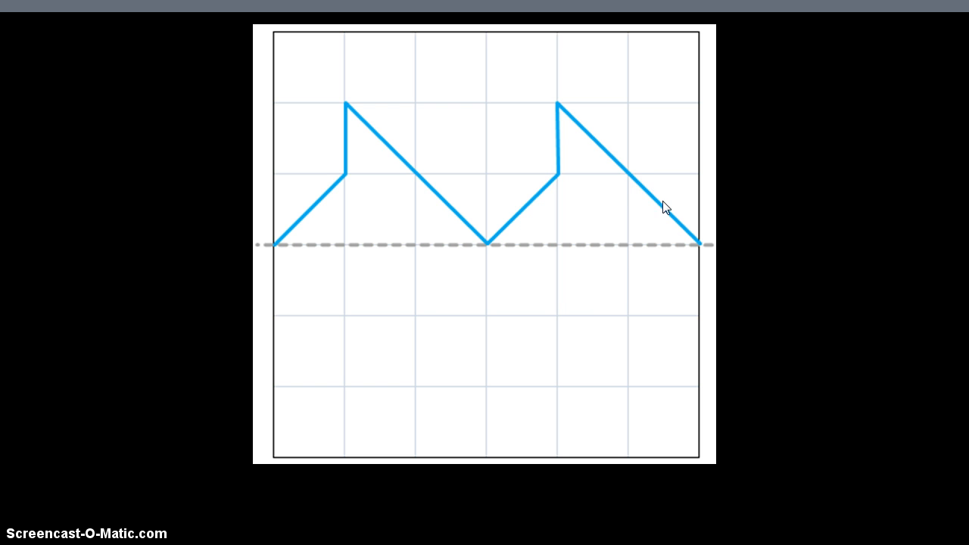
mouse_move(663, 259)
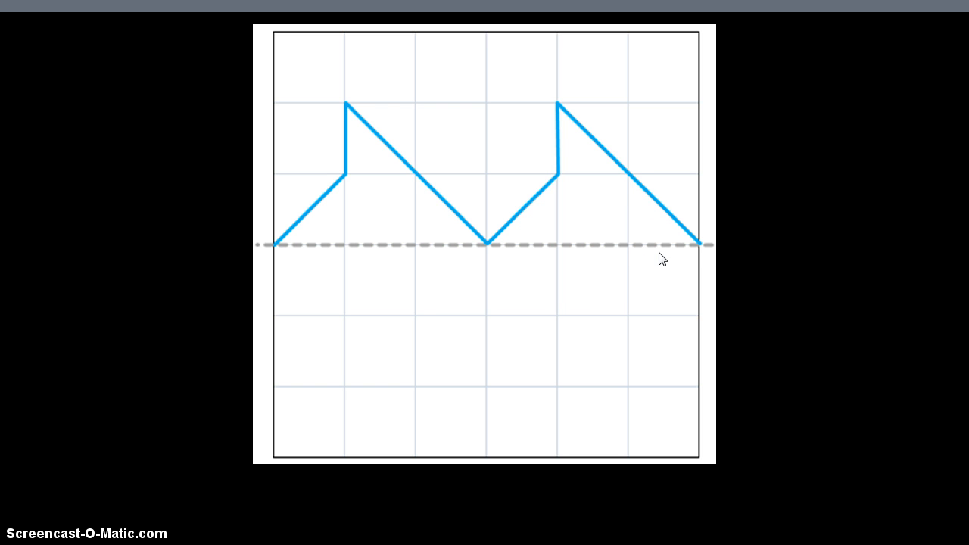
mouse_move(701, 249)
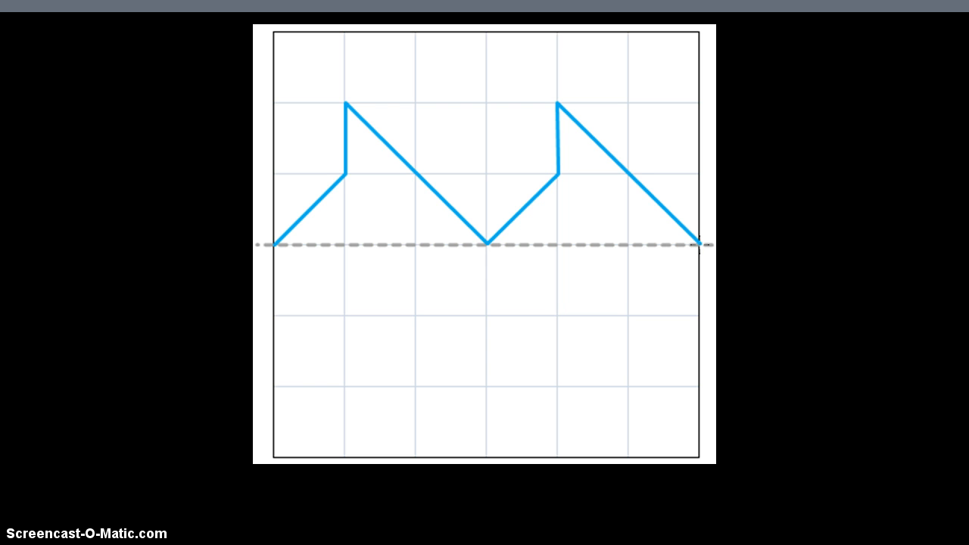
mouse_move(651, 202)
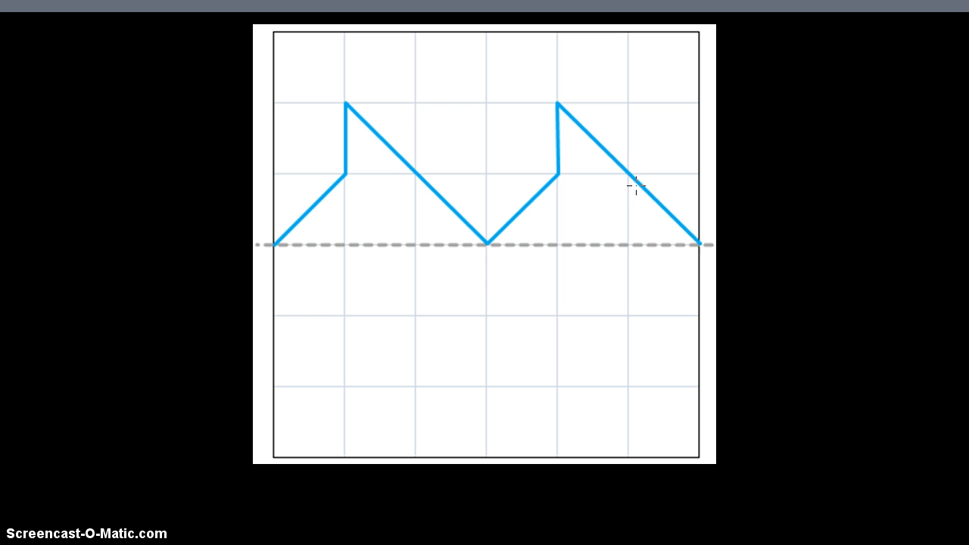
mouse_move(635, 303)
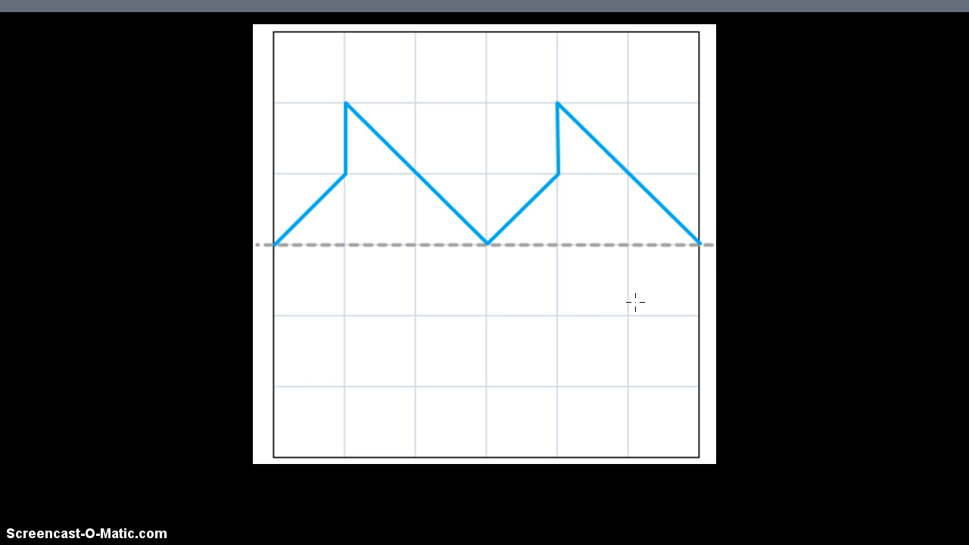
mouse_move(696, 245)
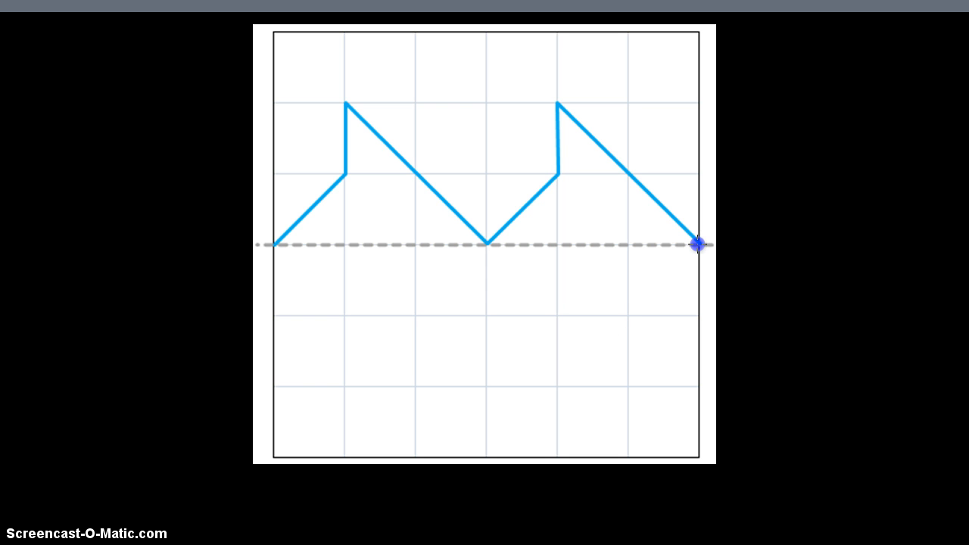
Step: Draw the right tooth's blue reflected diagonal and vertical edges, two squares below the dashed line
left_click_drag(697, 244, 657, 281)
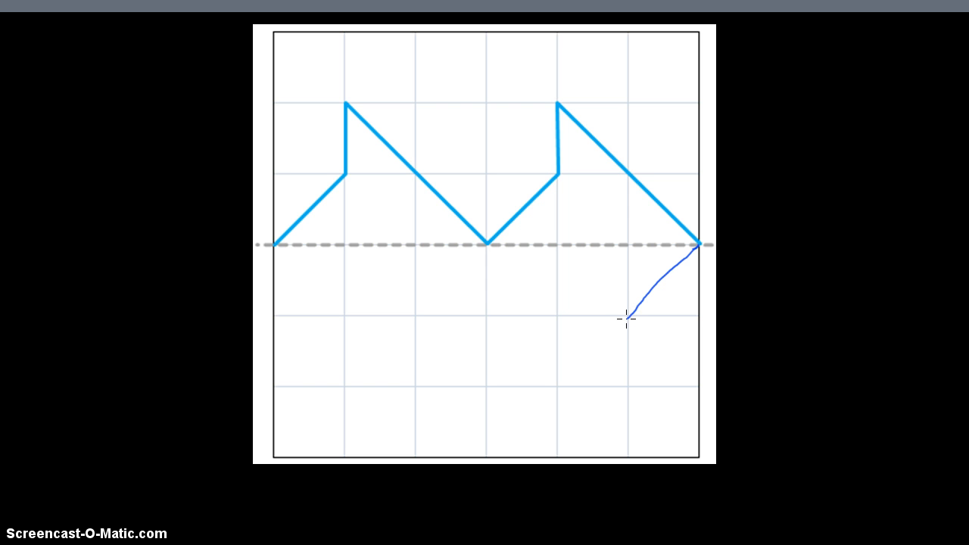
left_click(628, 316)
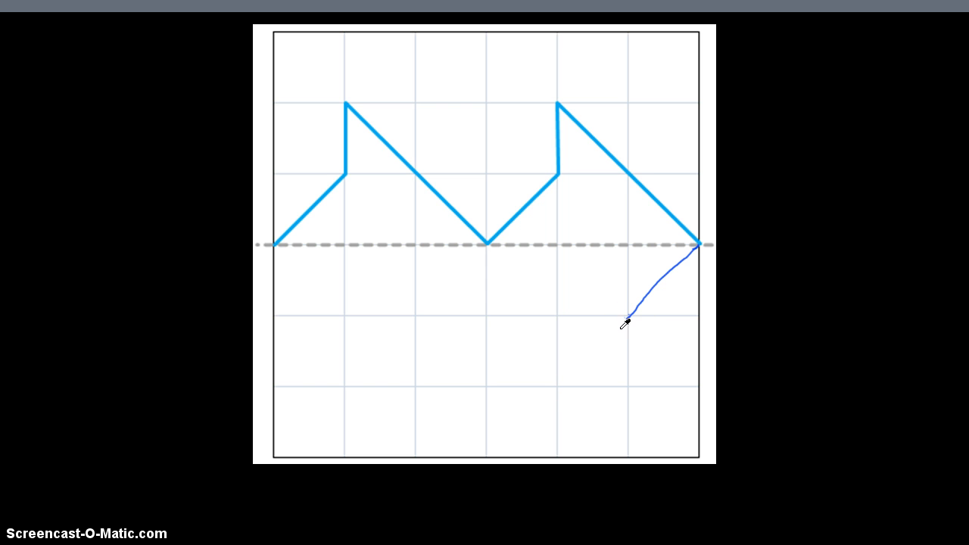
left_click(622, 318)
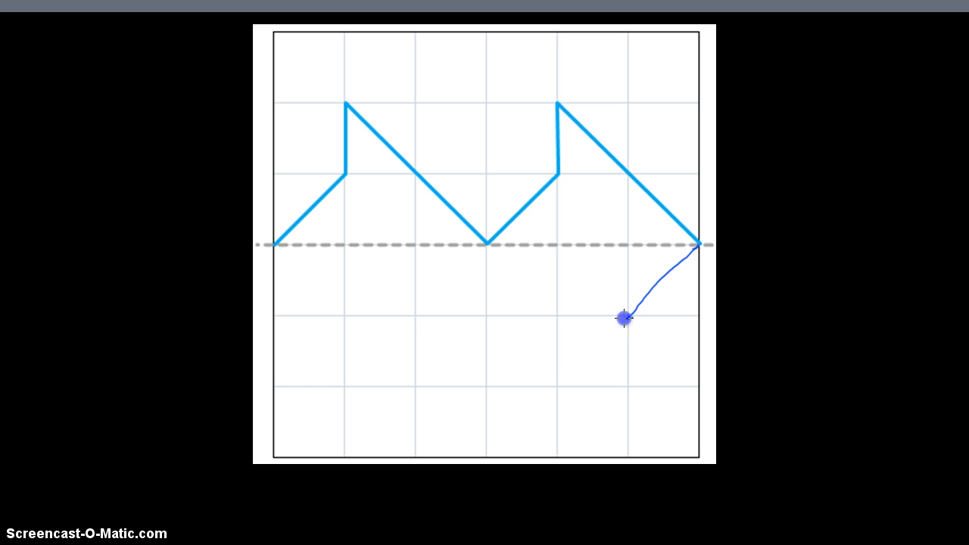
left_click_drag(625, 318, 552, 387)
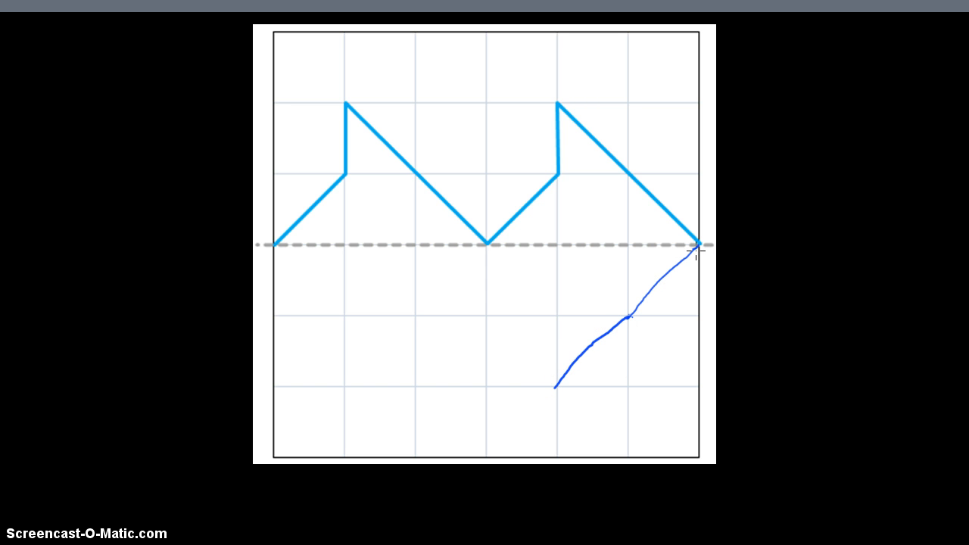
mouse_move(554, 96)
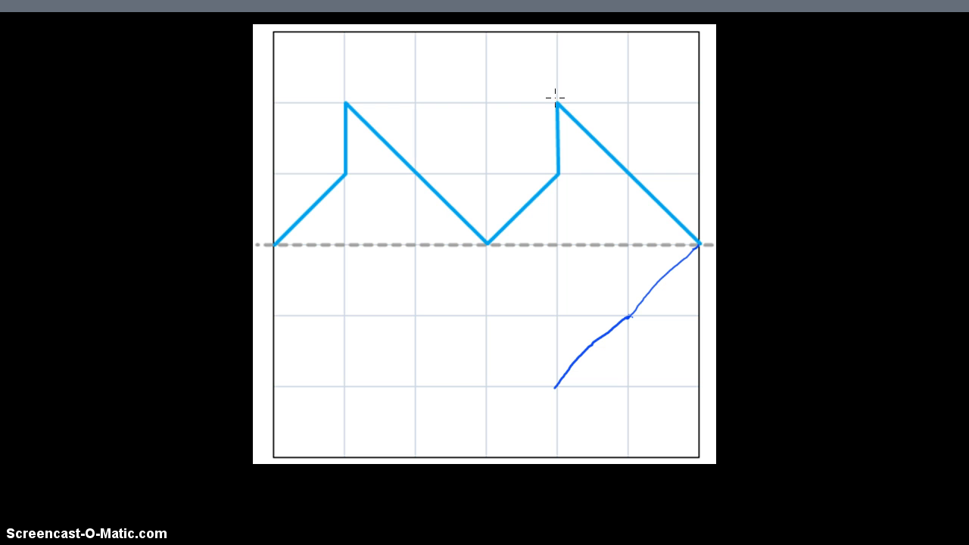
mouse_move(590, 310)
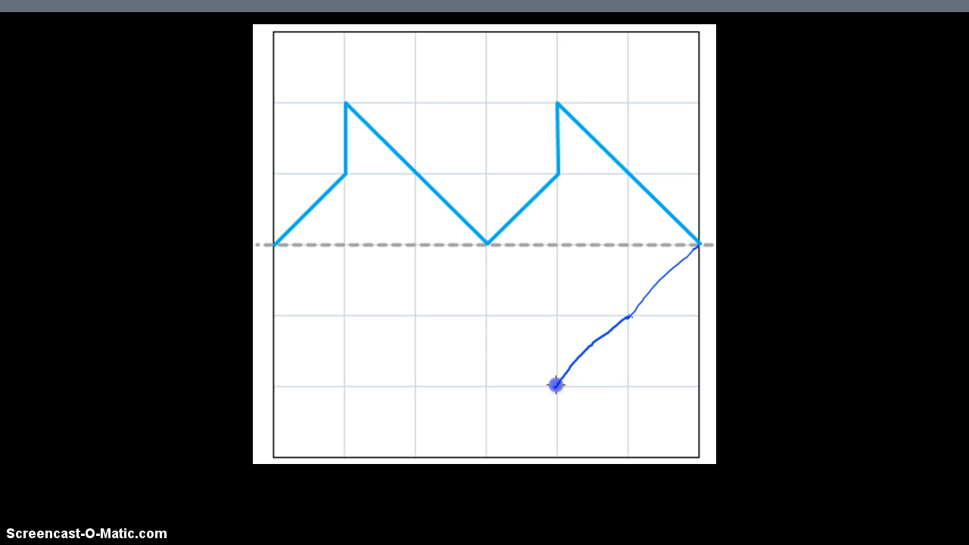
left_click_drag(555, 384, 553, 312)
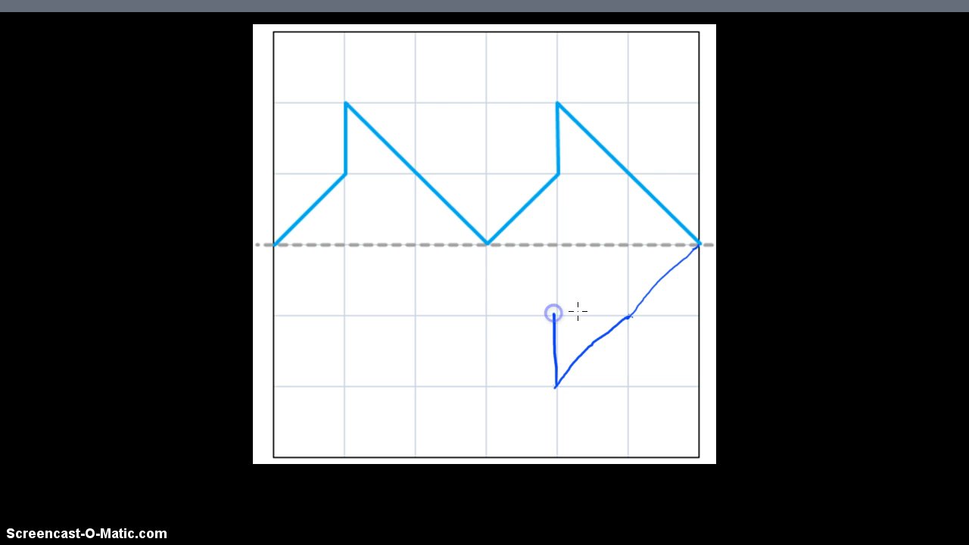
mouse_move(558, 176)
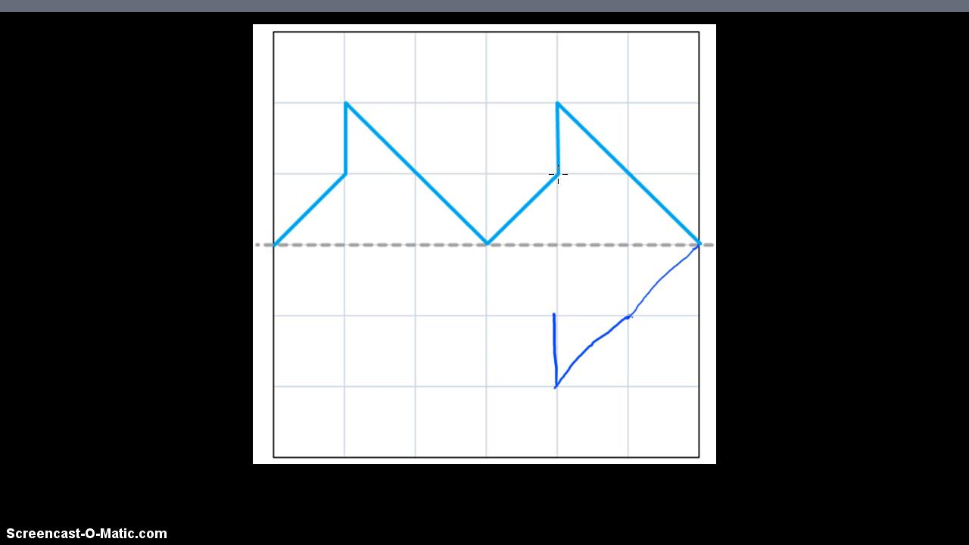
mouse_move(473, 264)
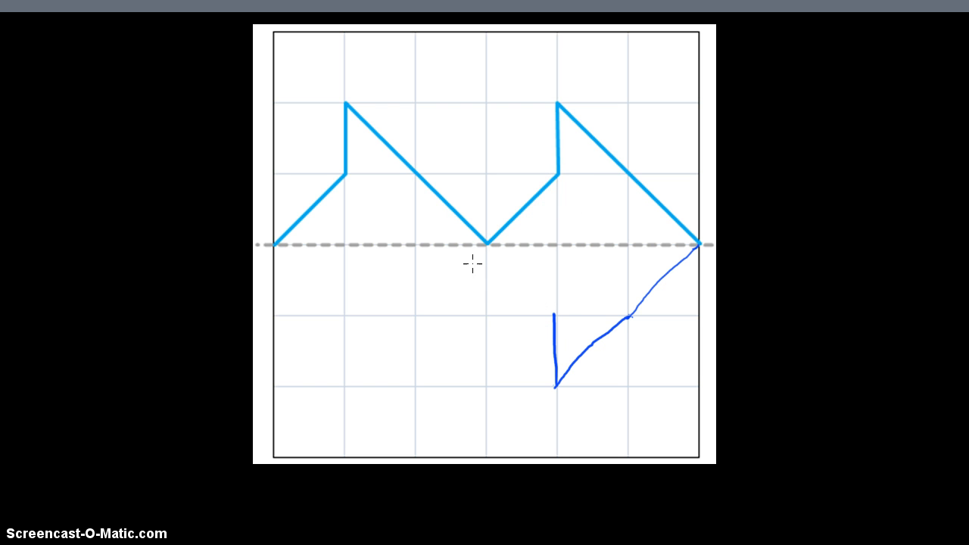
mouse_move(547, 314)
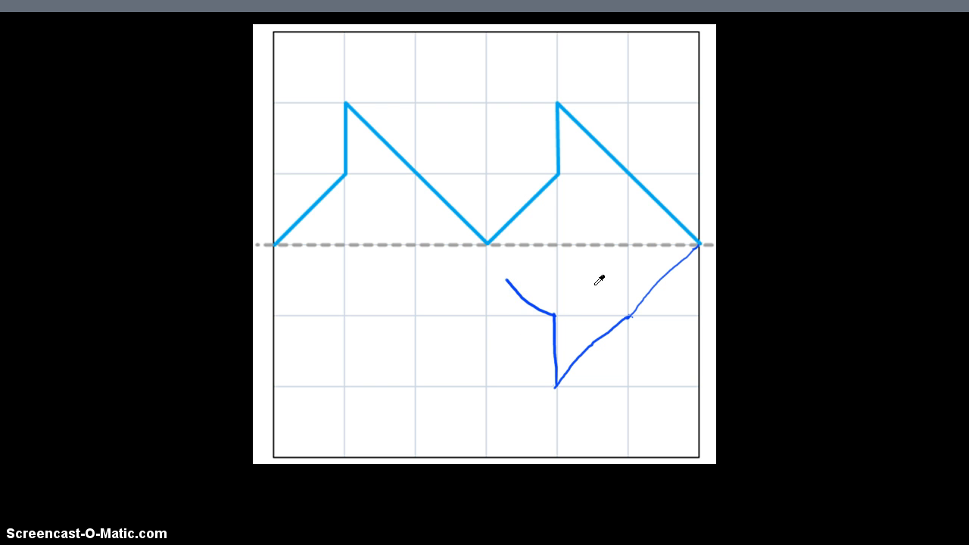
left_click(487, 246)
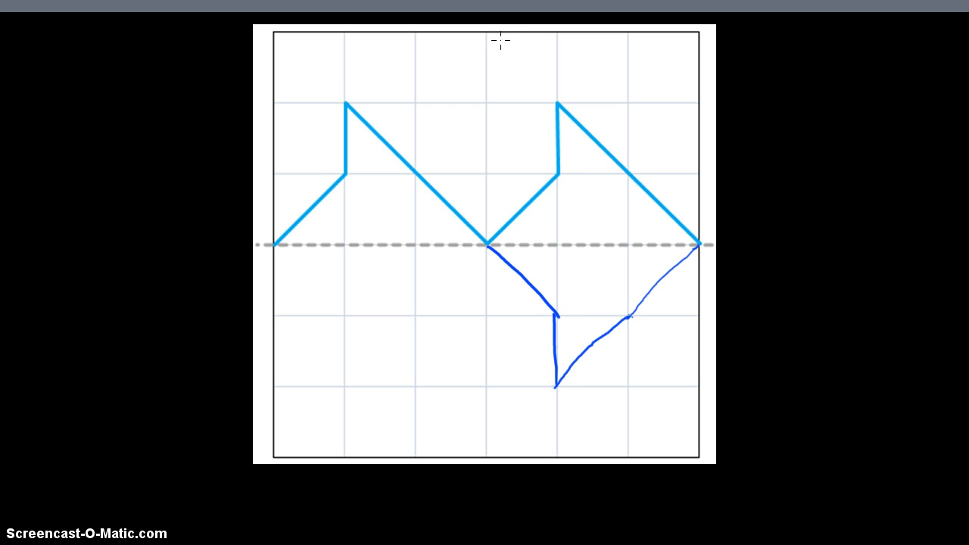
mouse_move(487, 255)
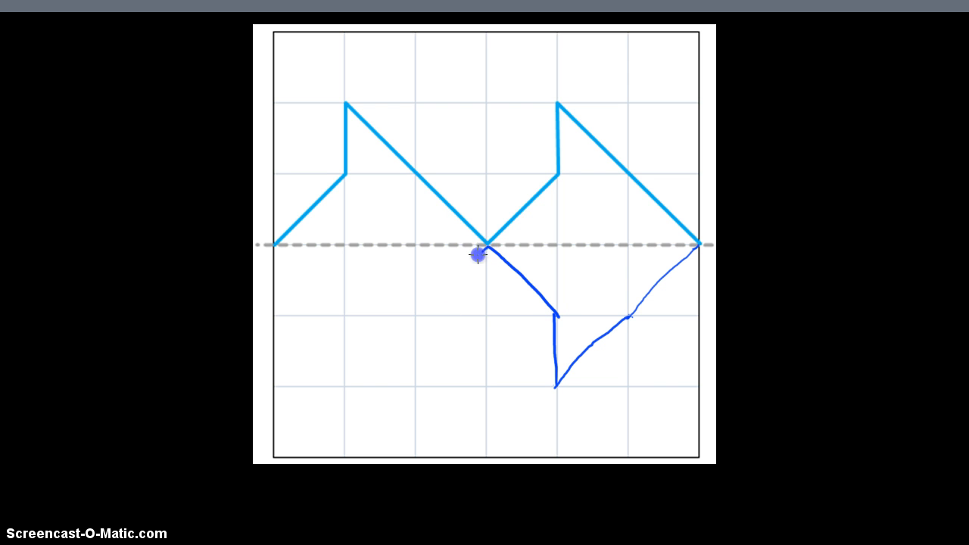
Step: Draw the left tooth's blue reflected edge from the axis midpoint down to two squares below
left_click_drag(478, 246, 413, 317)
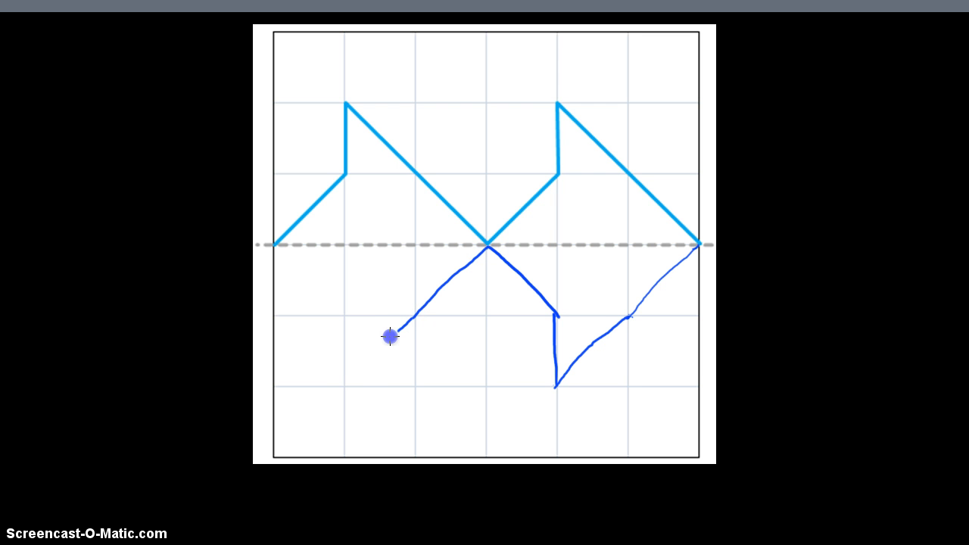
left_click_drag(389, 336, 346, 392)
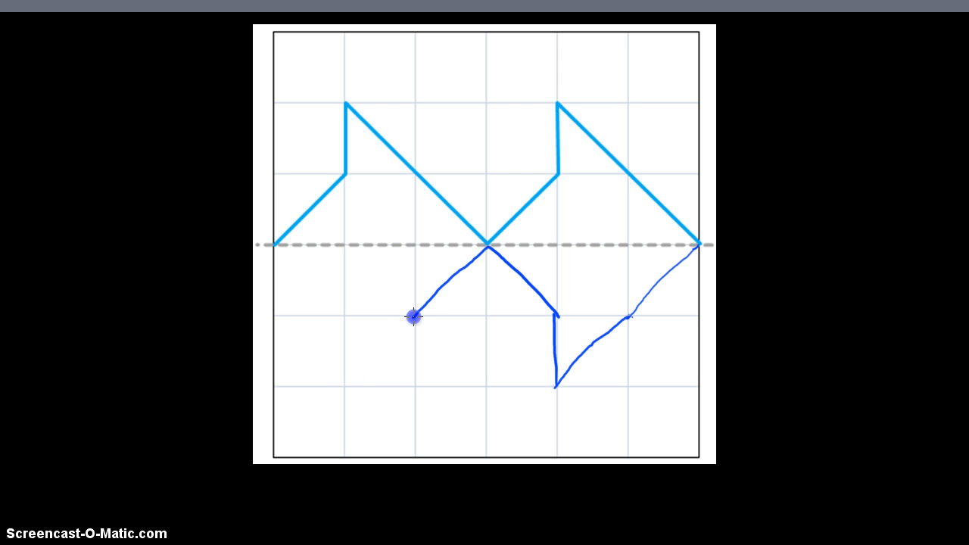
left_click_drag(412, 317, 343, 391)
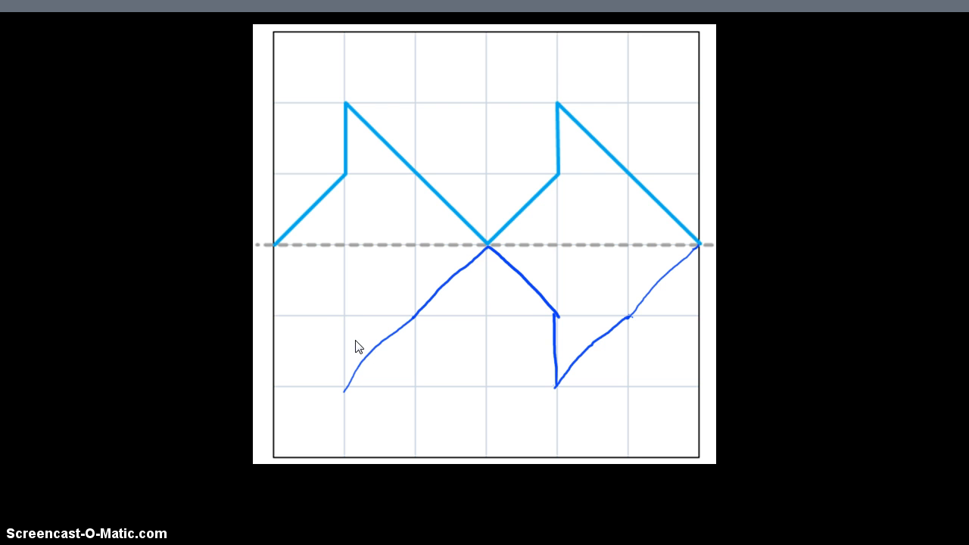
mouse_move(364, 269)
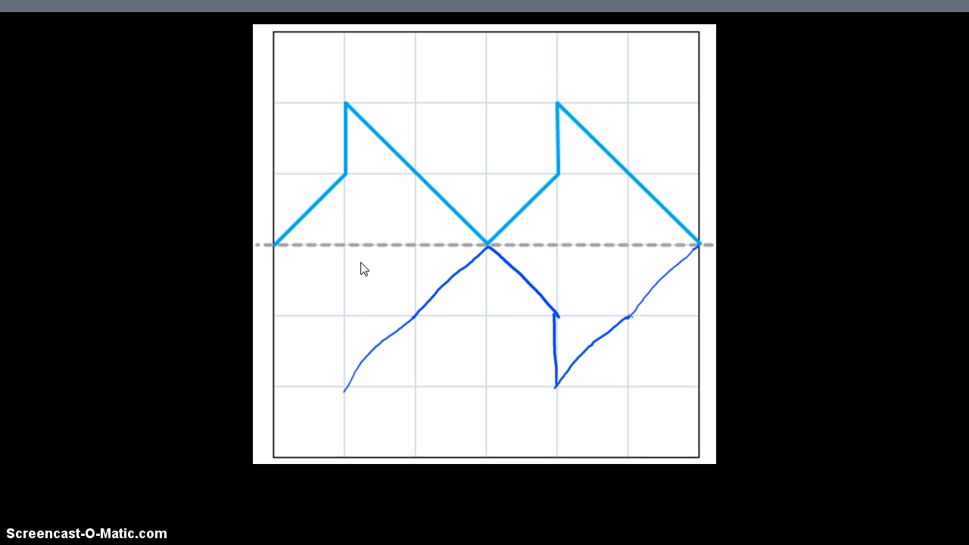
mouse_move(348, 111)
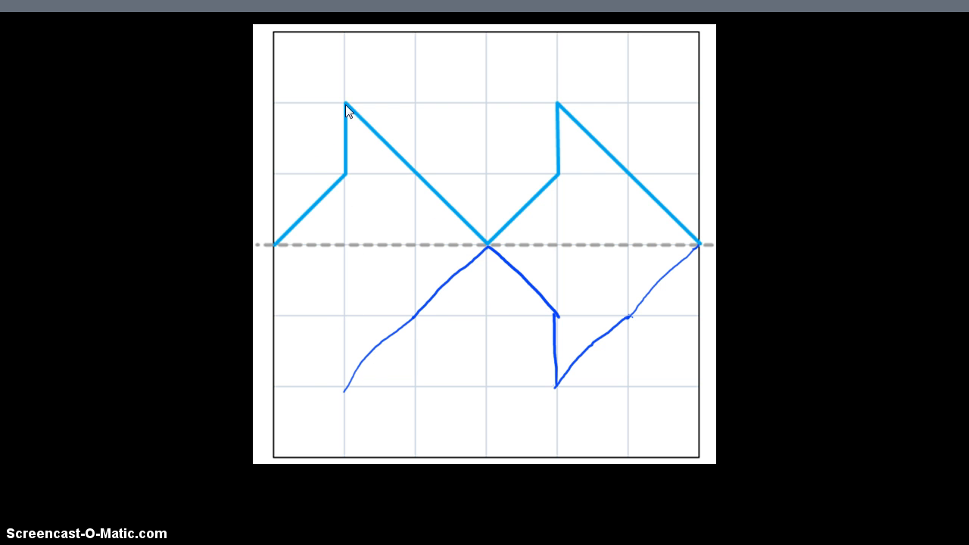
mouse_move(344, 384)
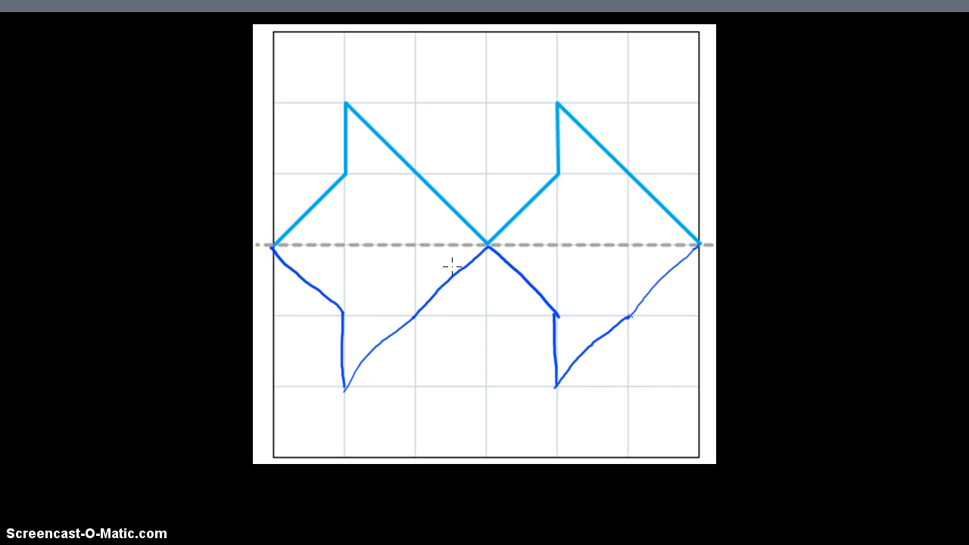
mouse_move(547, 350)
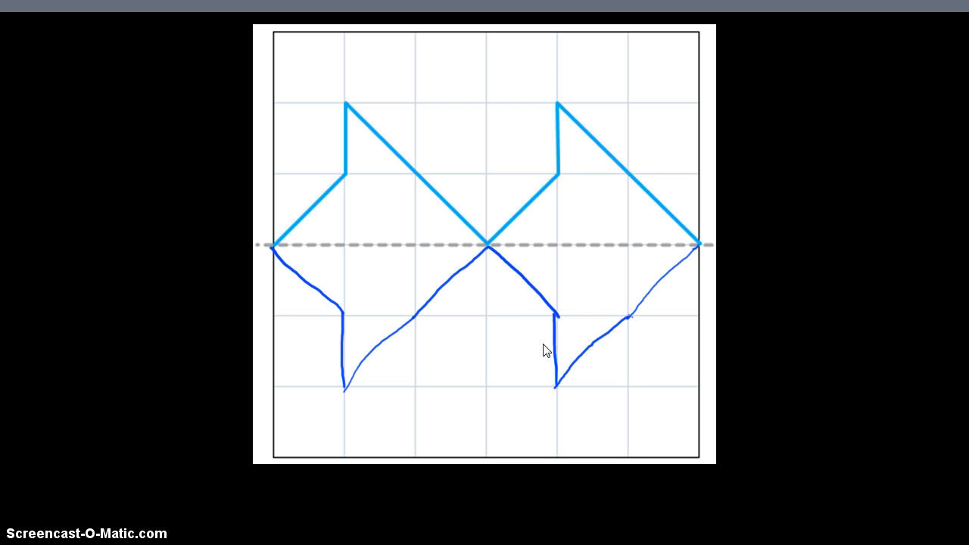
mouse_move(611, 279)
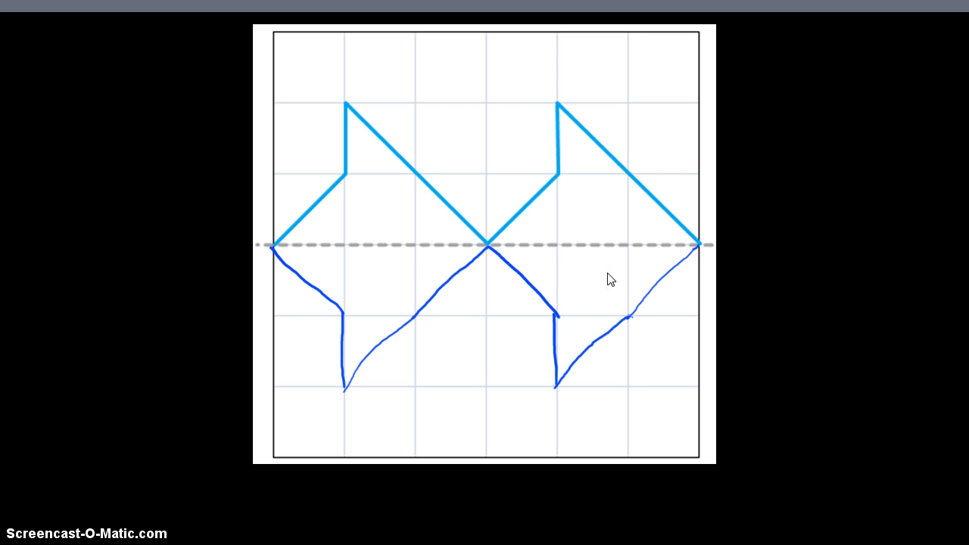
mouse_move(704, 250)
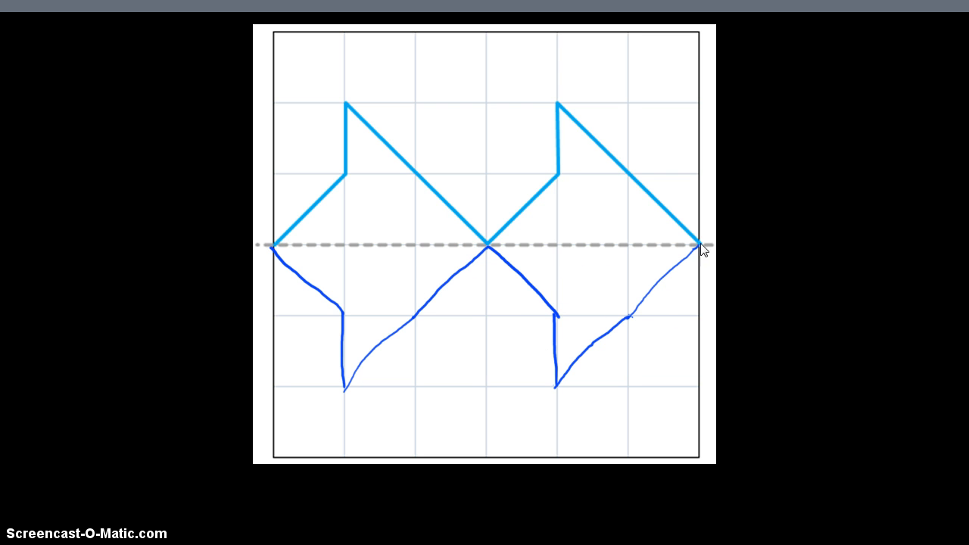
mouse_move(607, 136)
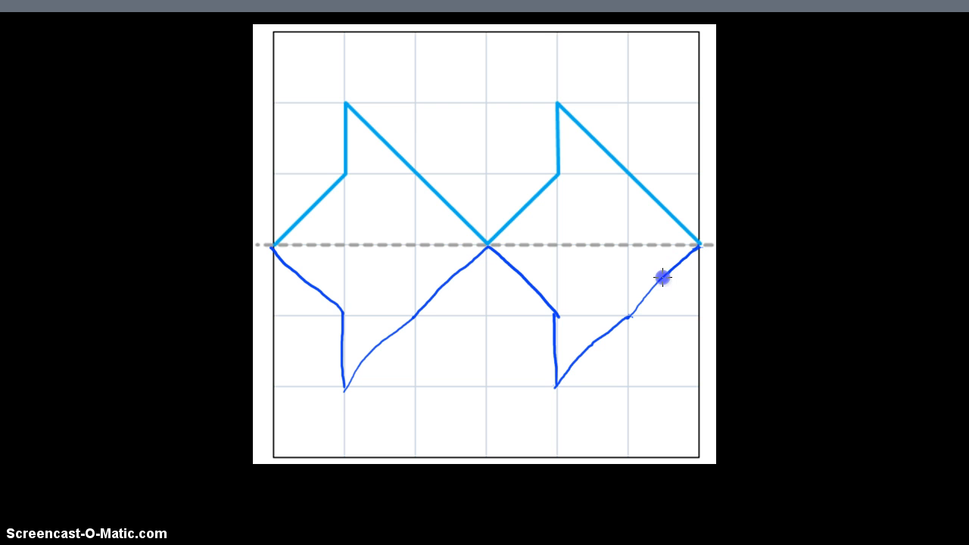
Step: Retrace the blue reflected zigzag strokes below the dashed axis to thicken them
left_click_drag(662, 276, 559, 382)
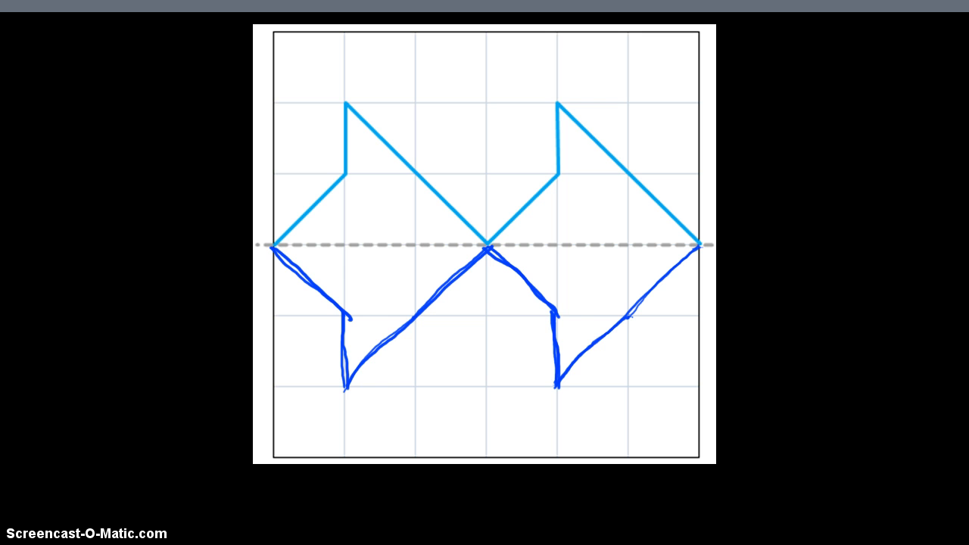
scroll("down", 3)
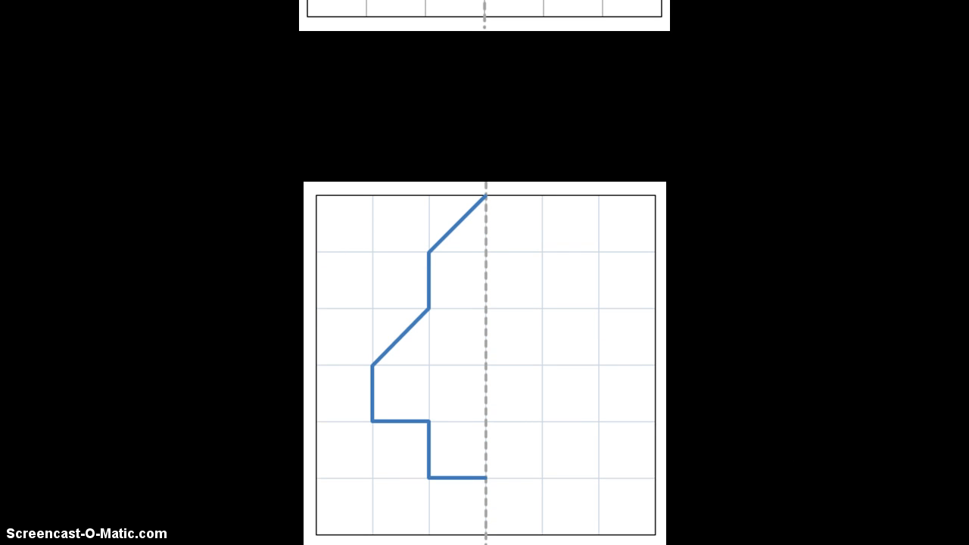
mouse_move(557, 196)
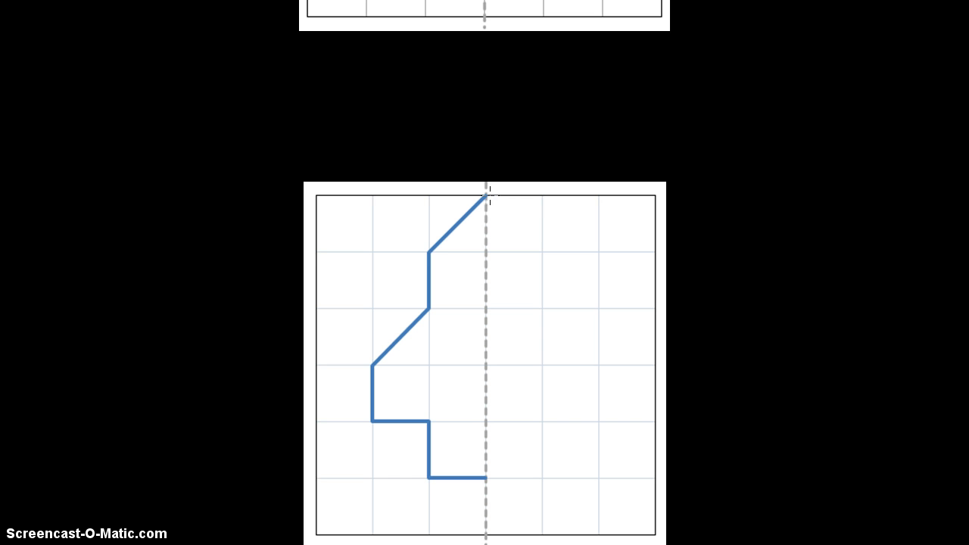
mouse_move(496, 205)
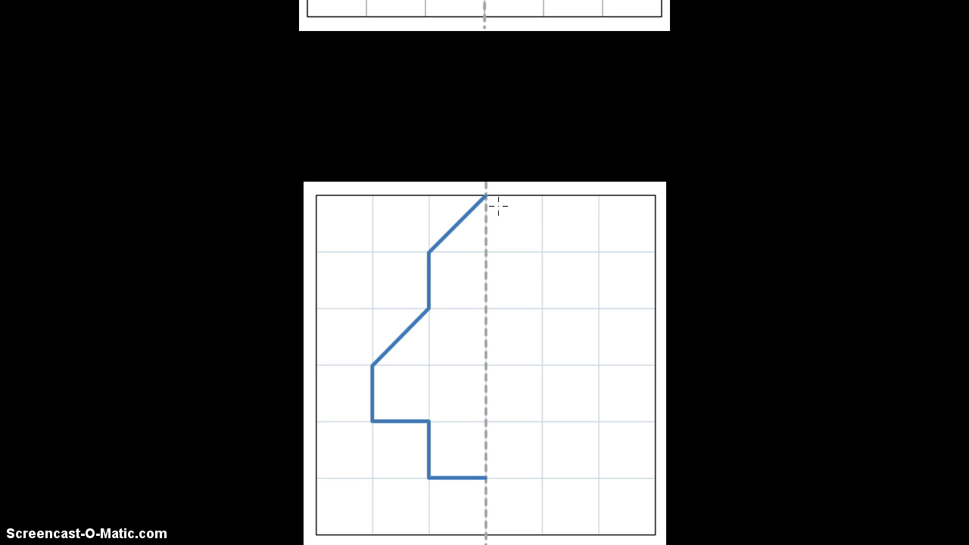
Step: Draw the blue reflected top and middle diagonal edges right of the vertical dashed line
left_click(486, 196)
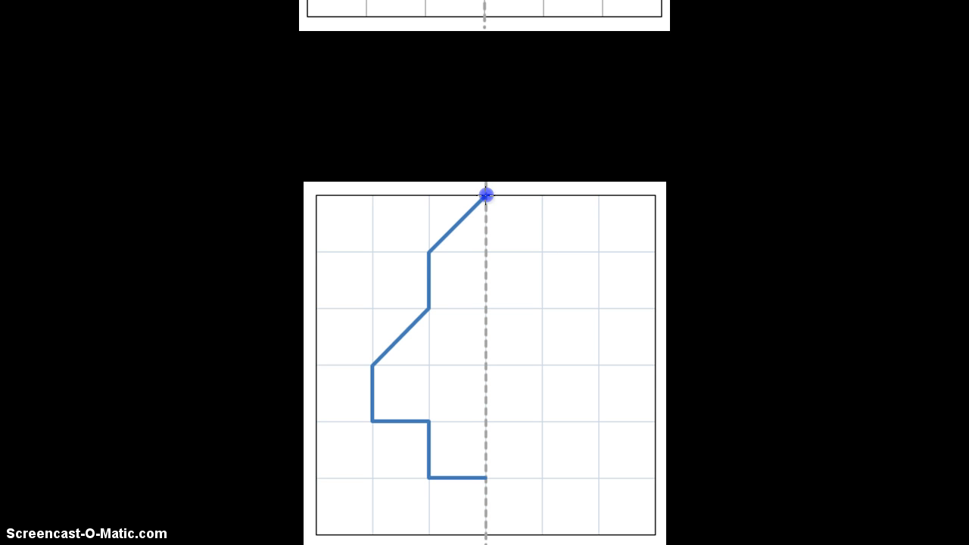
left_click_drag(487, 195, 541, 254)
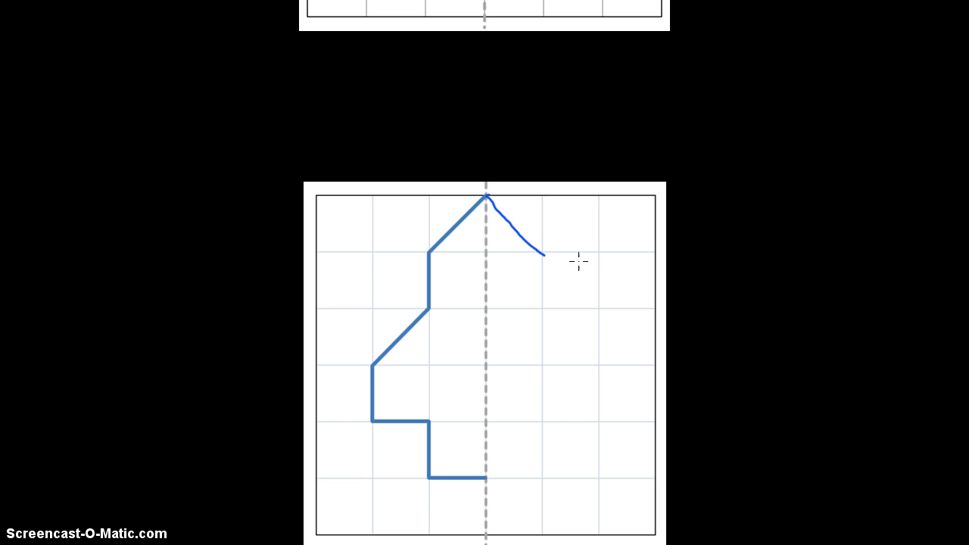
mouse_move(541, 265)
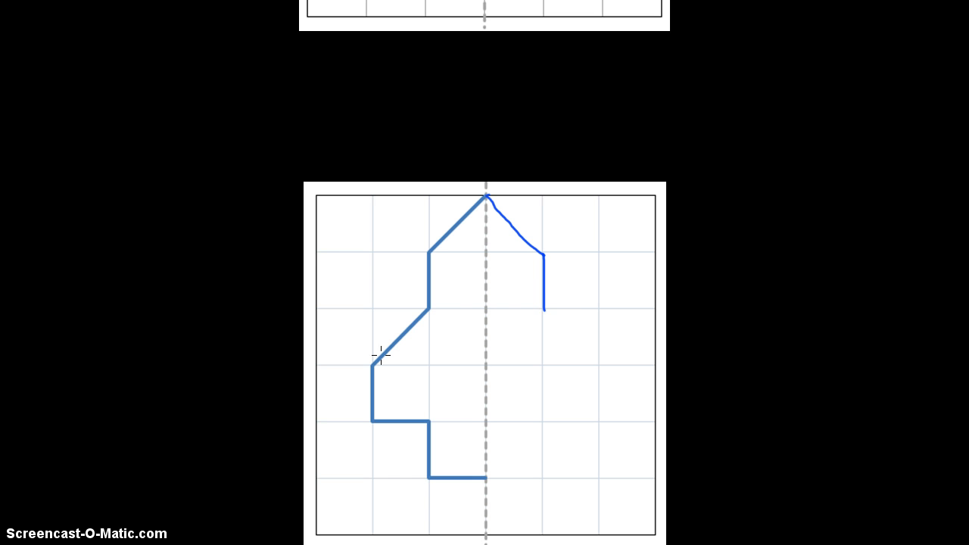
left_click(543, 307)
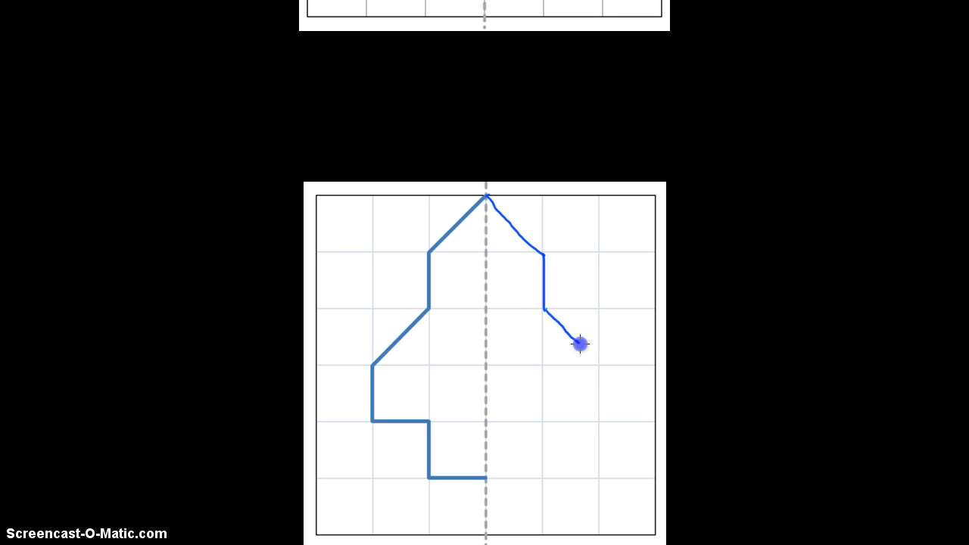
left_click_drag(579, 345, 600, 363)
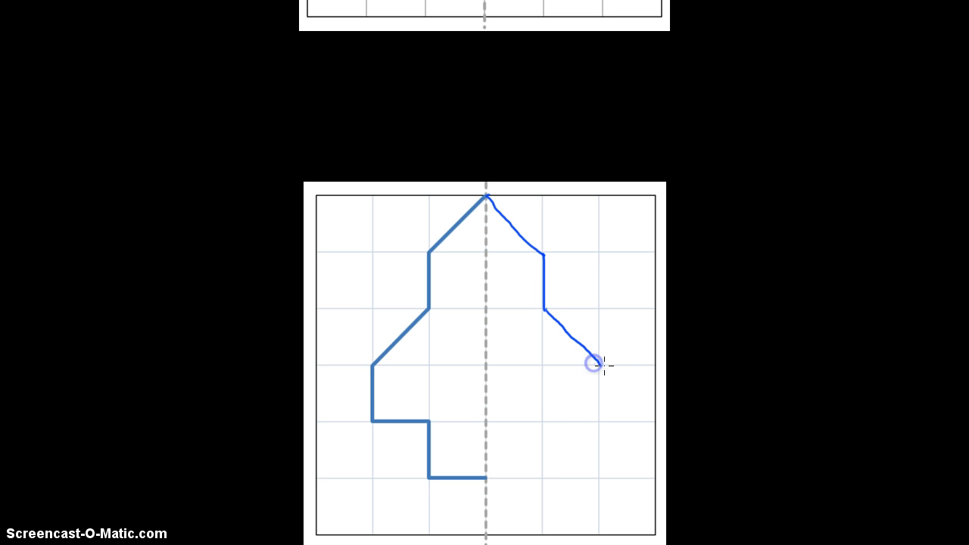
Step: Draw the reflected vertical edge, horizontal step and lower vertical edge in blue
left_click_drag(593, 364, 604, 389)
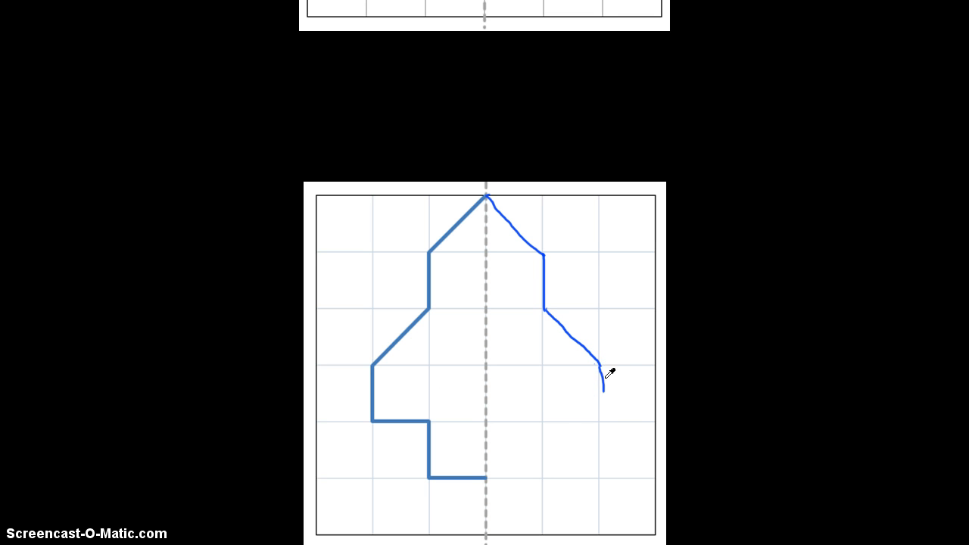
left_click(602, 403)
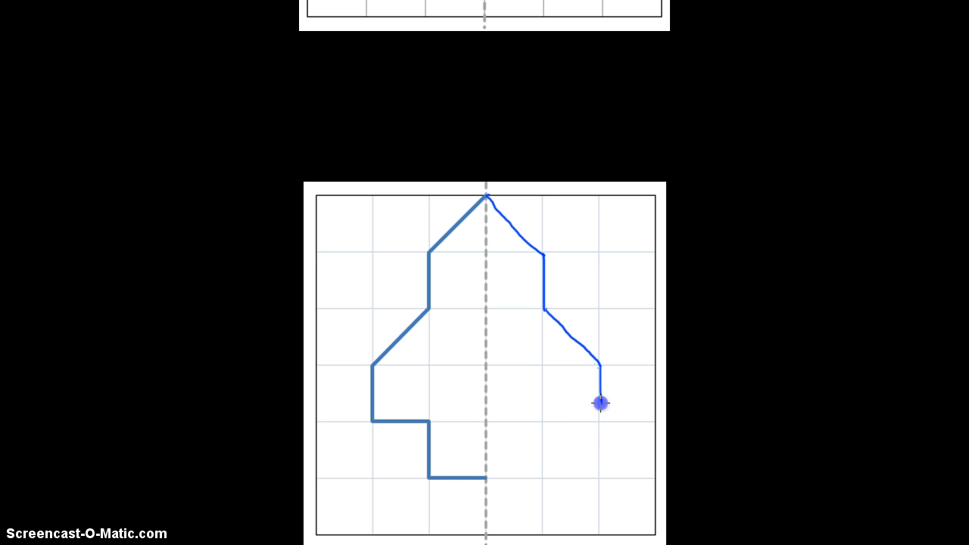
left_click_drag(601, 403, 596, 367)
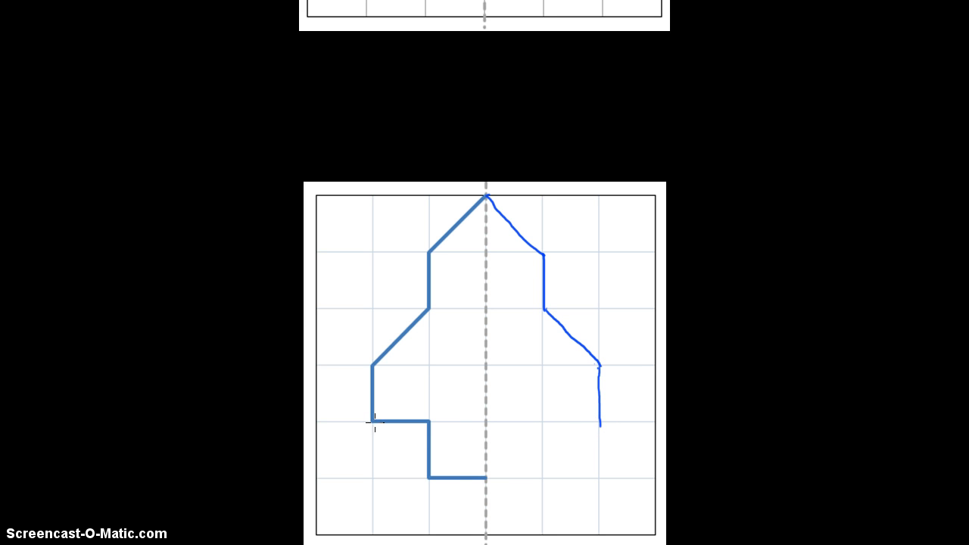
mouse_move(602, 422)
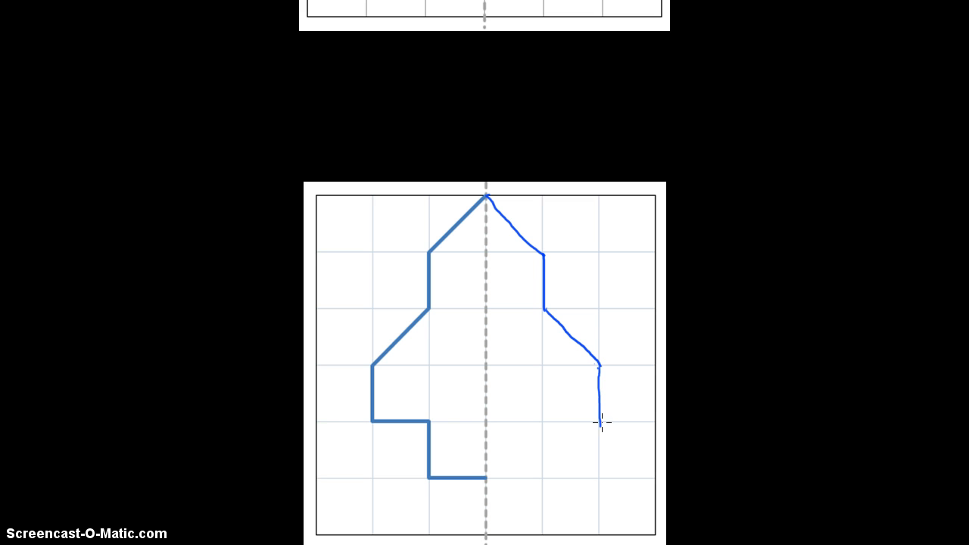
left_click_drag(600, 423, 536, 423)
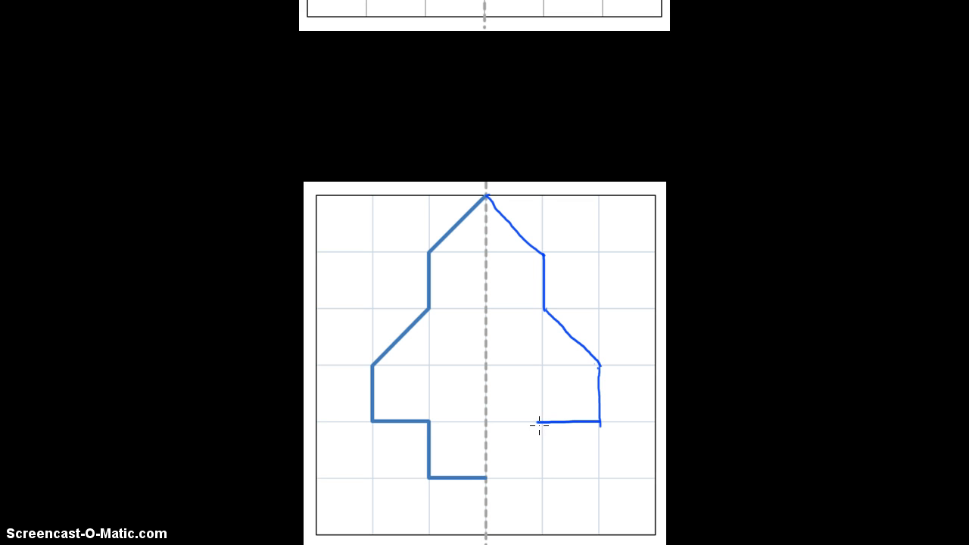
mouse_move(541, 426)
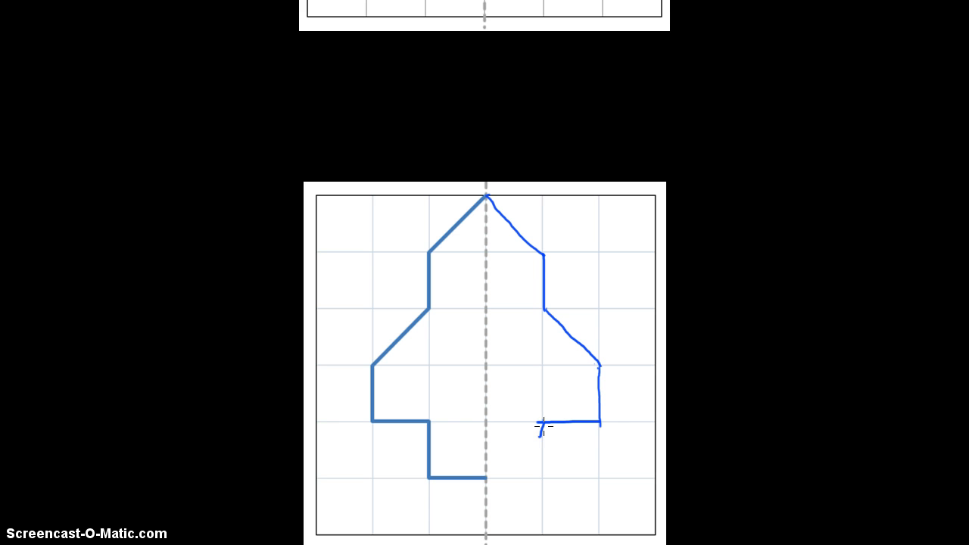
left_click_drag(539, 422, 541, 481)
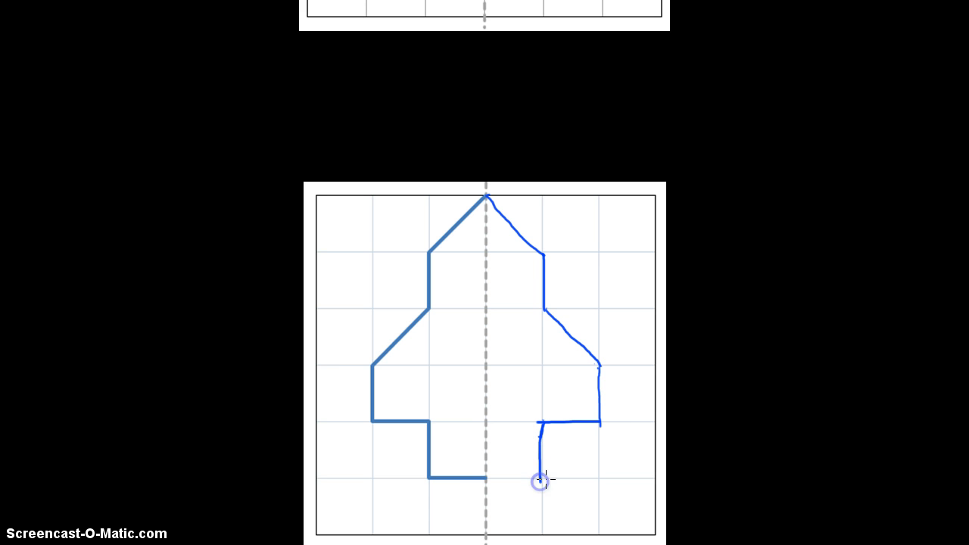